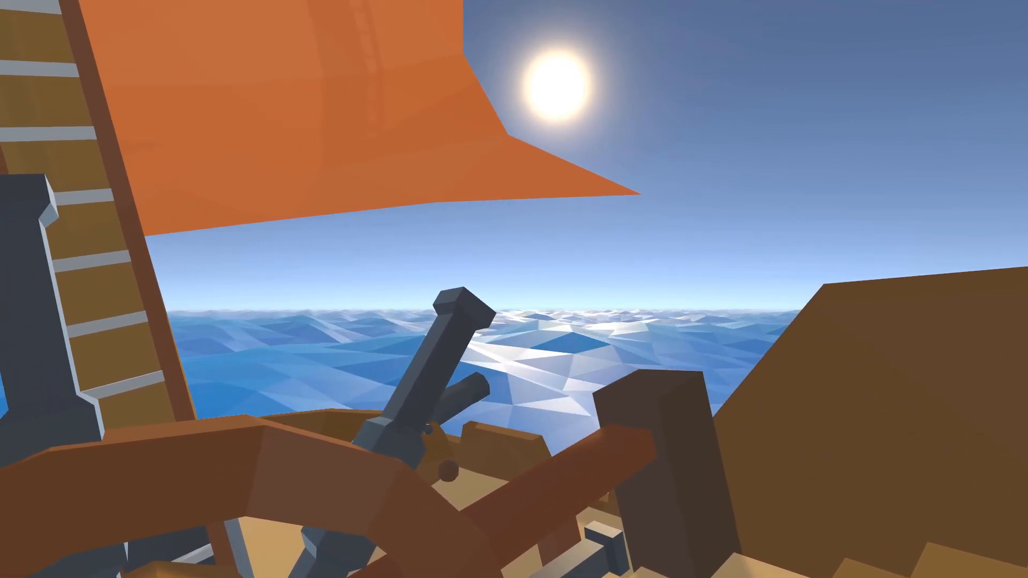
mouse_move(514, 289)
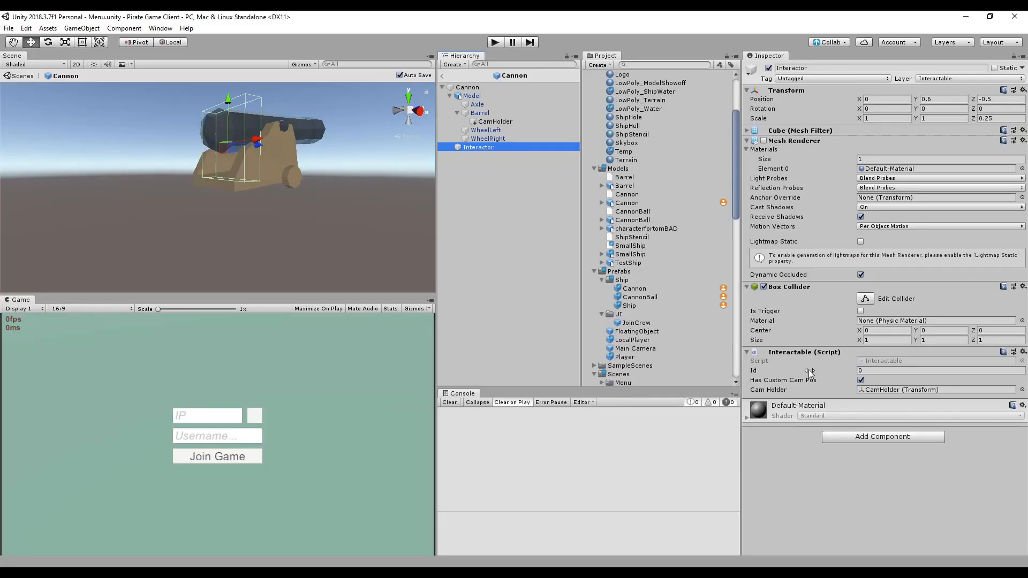
- Set the cannonball particle system's Simulation Space to World with the CannonballParticles material
left_click(468, 87)
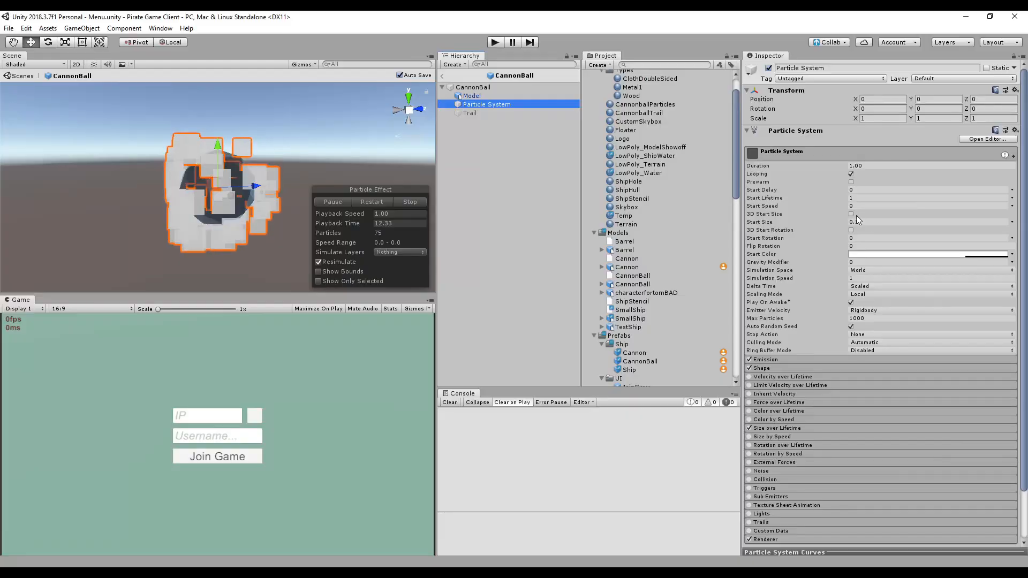
left_click(945, 293)
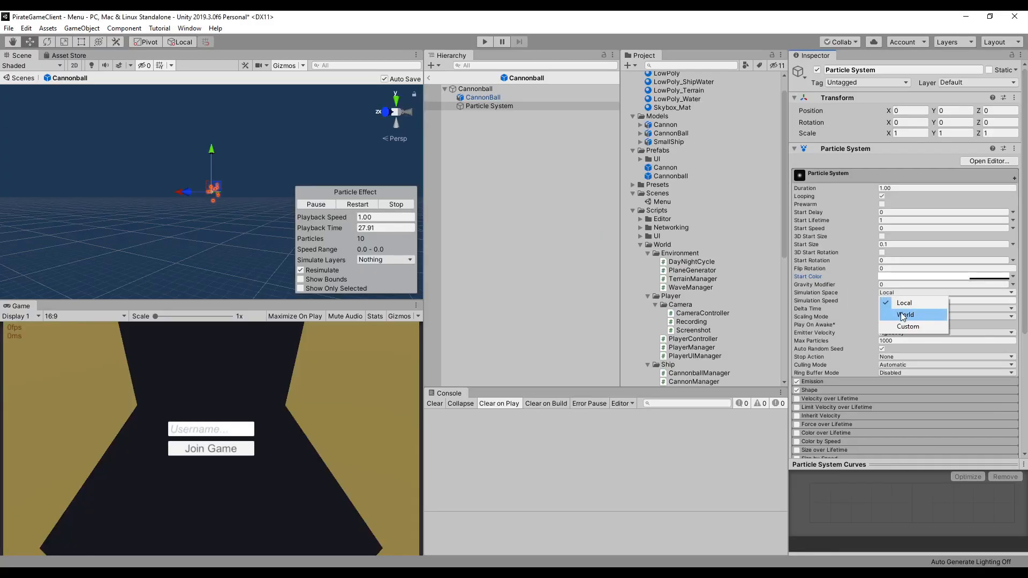
left_click(906, 315)
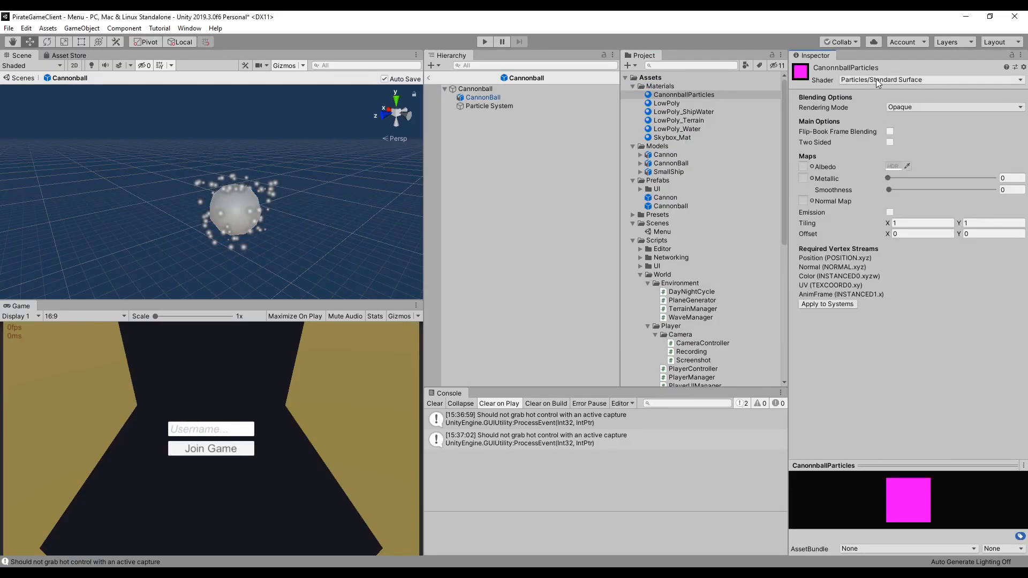
- Leave the cannonball prefab and switch to the Ship prefab with its right and left cannons
left_click(924, 79)
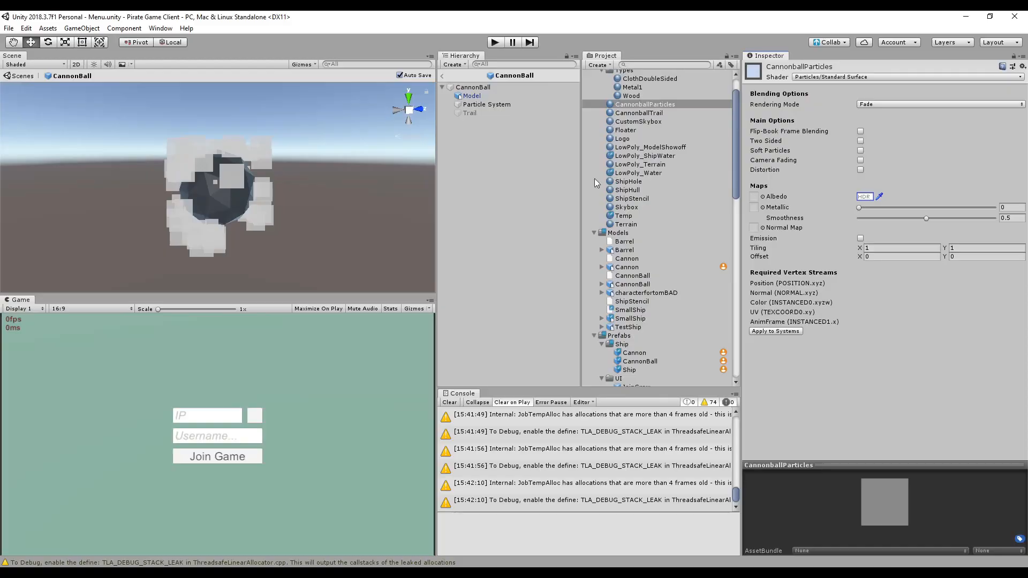
left_click(487, 104)
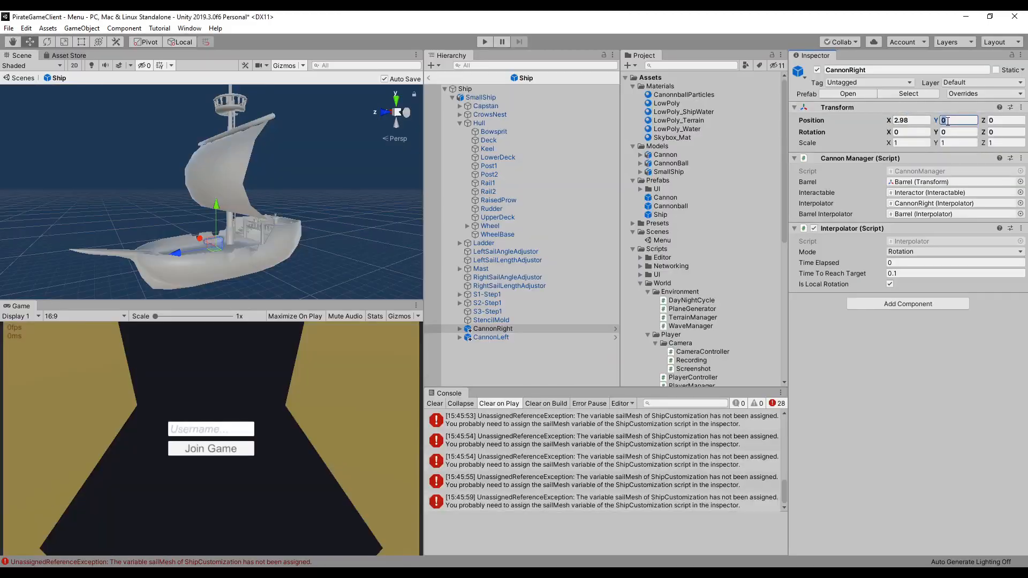
- Add an Interactors group to the ship prefab with Wheel and Ladder interactors
left_click(490, 337)
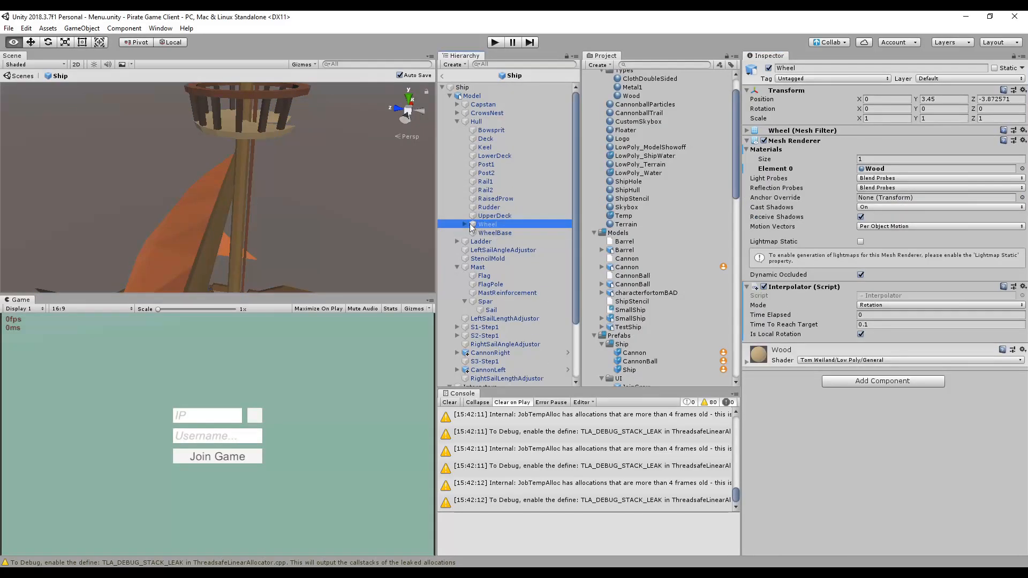
left_click(490, 207)
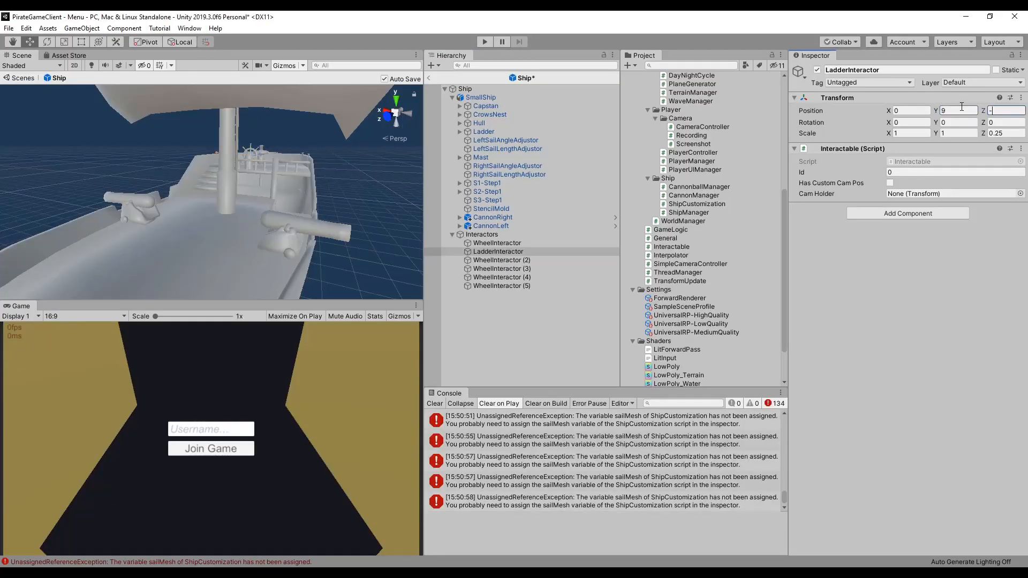
left_click(498, 243)
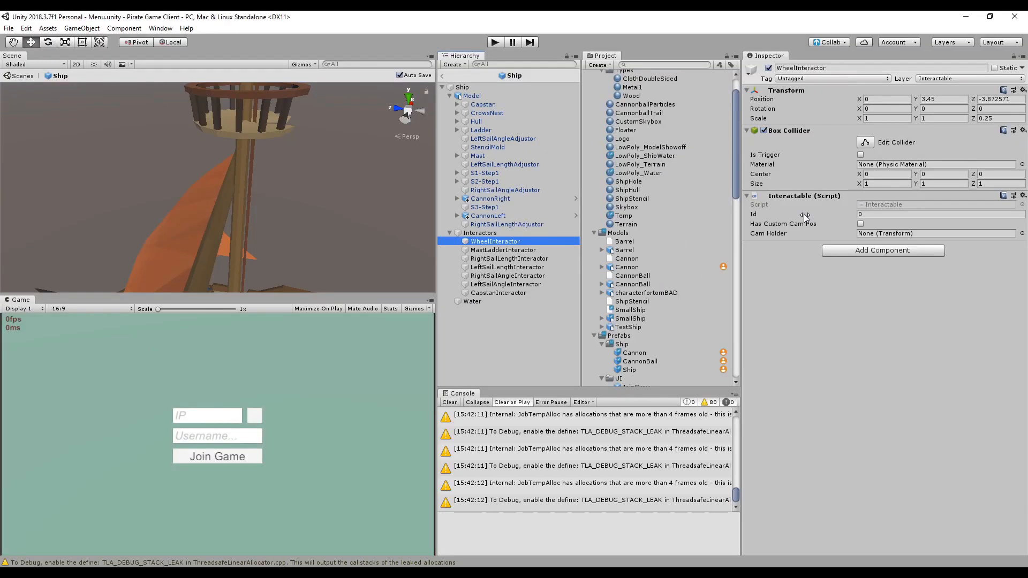
- Add sail length/angle and Capstan interactors, matching their Transforms to the 2018 project
left_click(509, 259)
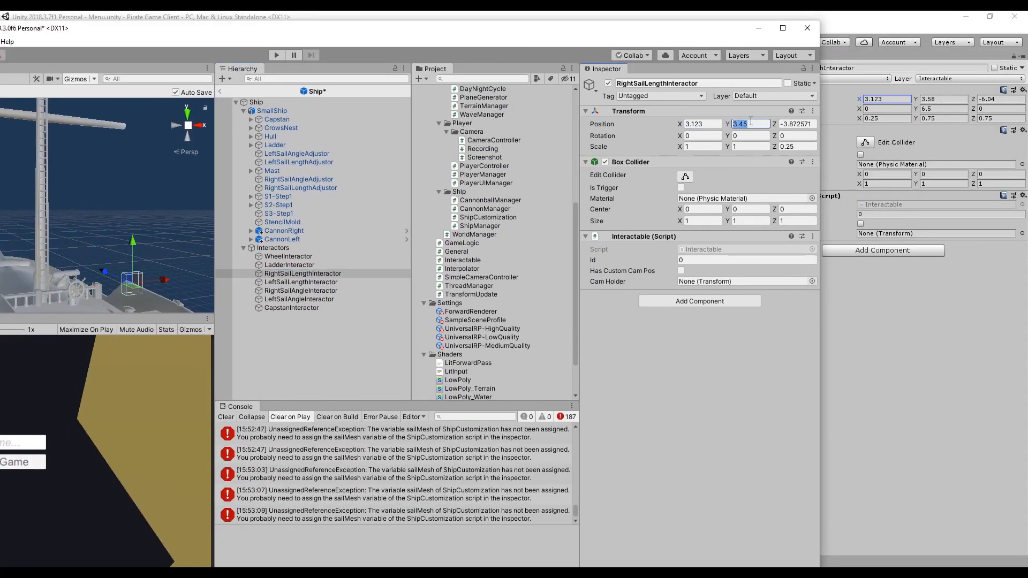
left_click(302, 281)
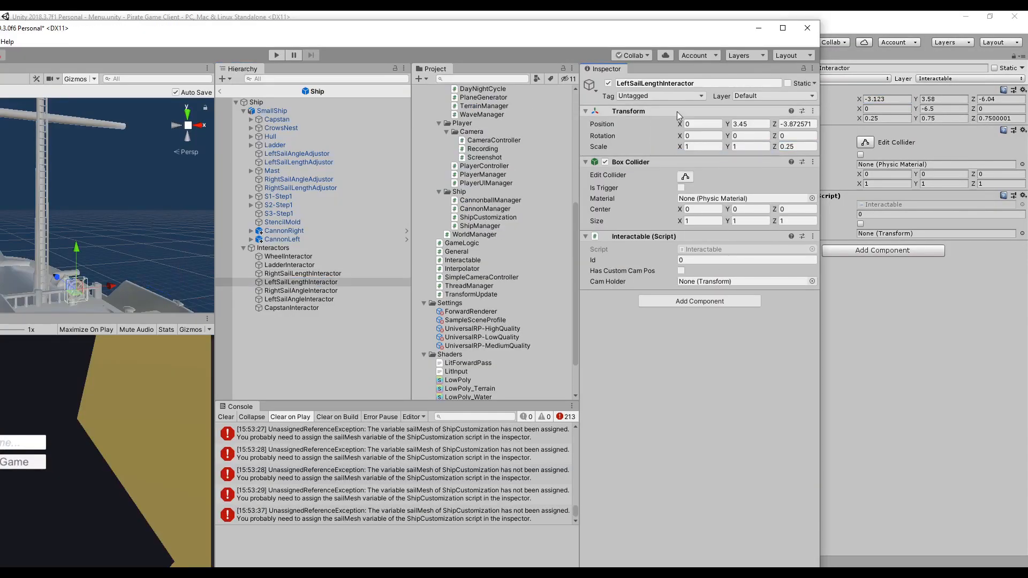
left_click(301, 290)
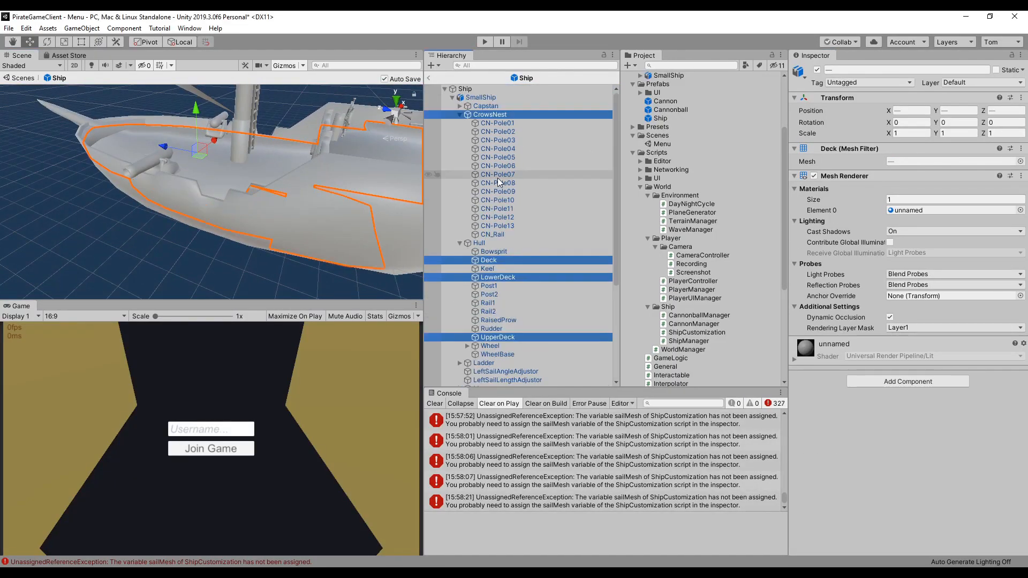
- Fill the Ship Customization colours and parts lists so the ship shows a brown hull and orange sail
key("alt+tab")
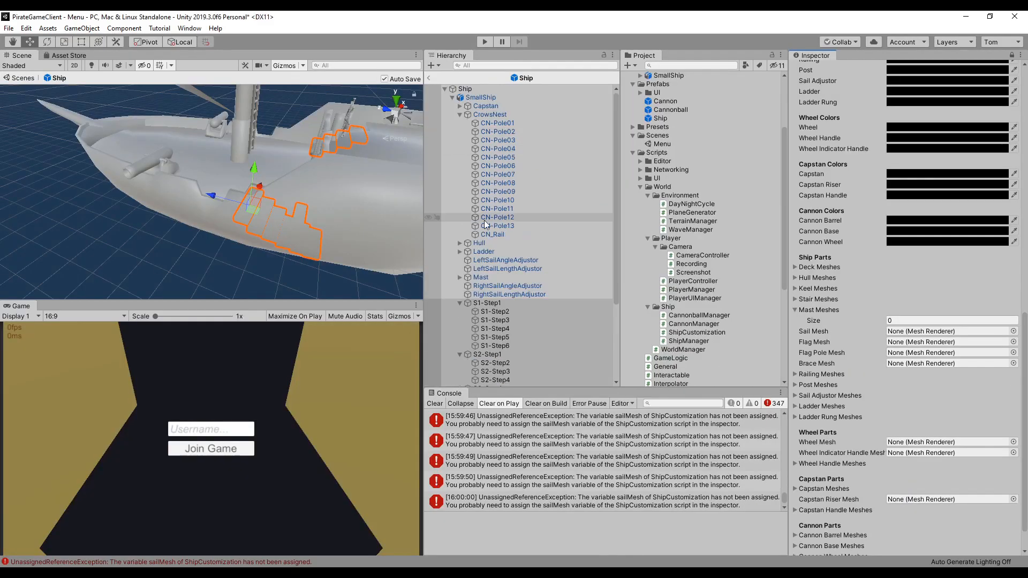
left_click(480, 276)
type("Types")
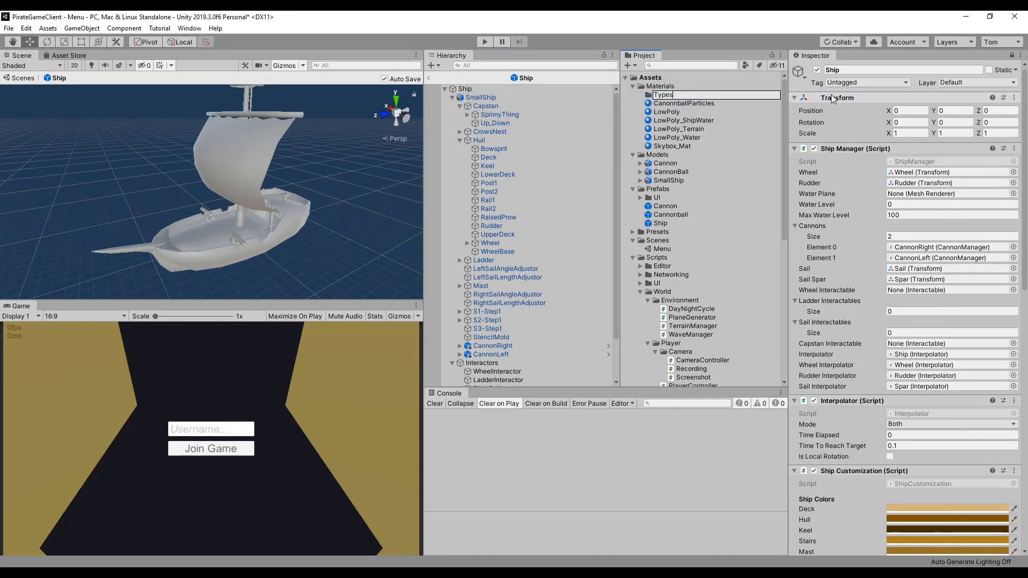
left_click(688, 103)
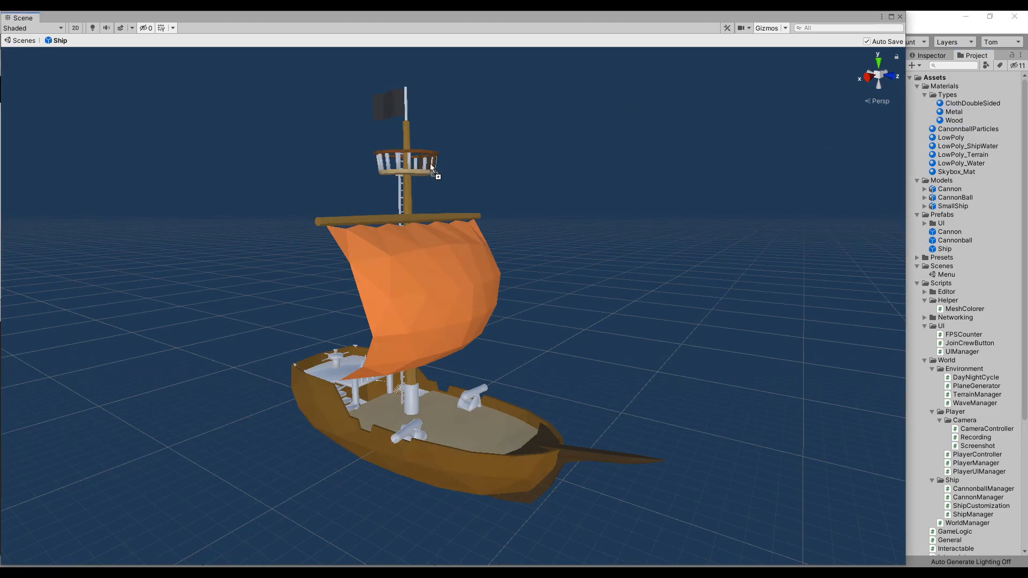
mouse_move(799, 139)
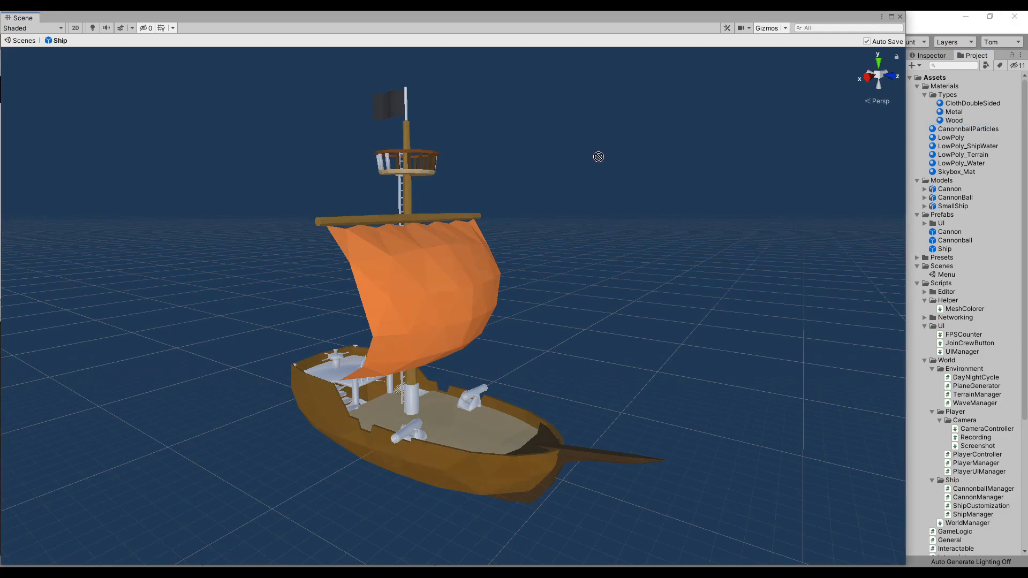
left_click_drag(598, 157, 511, 158)
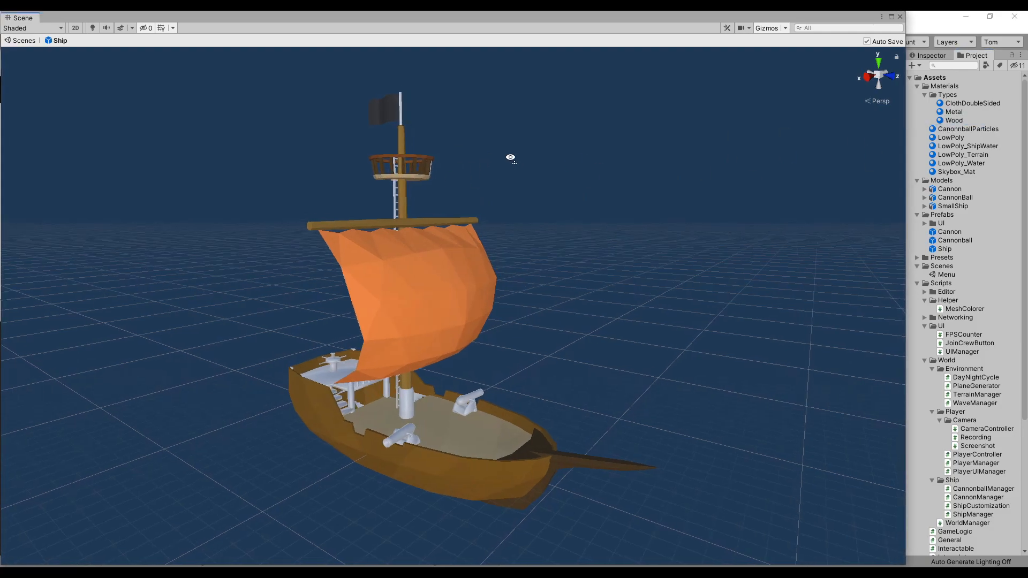
left_click_drag(512, 157, 387, 414)
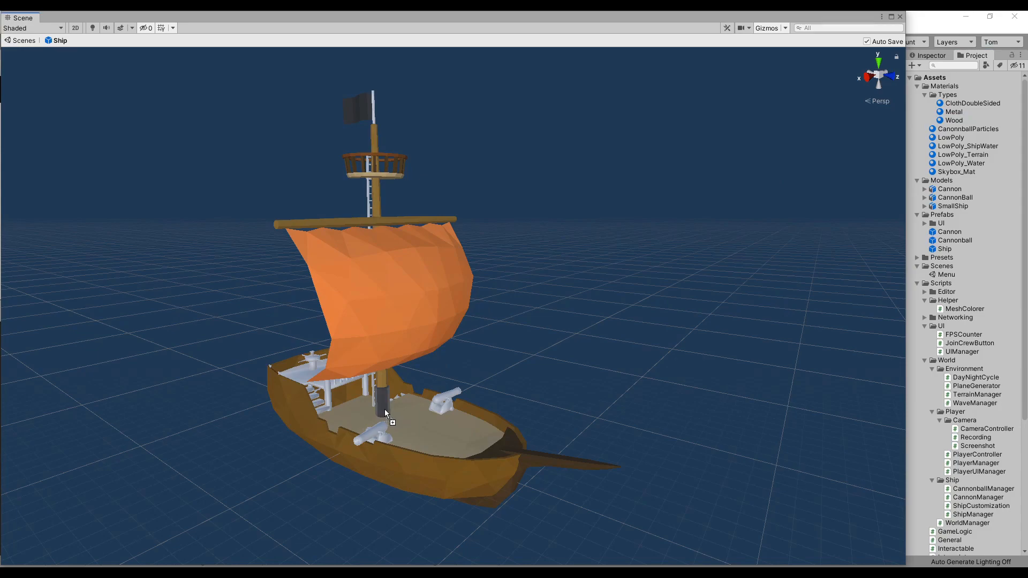